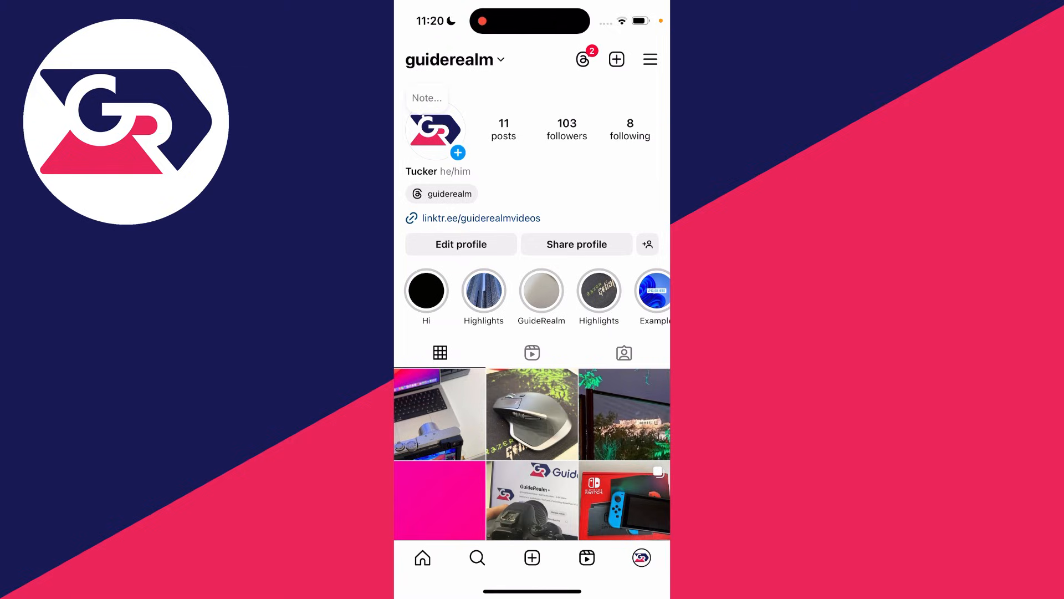
- Open Accounts Centre and confirm guiderealm and r0btucker are both listed as linked accounts
click(648, 60)
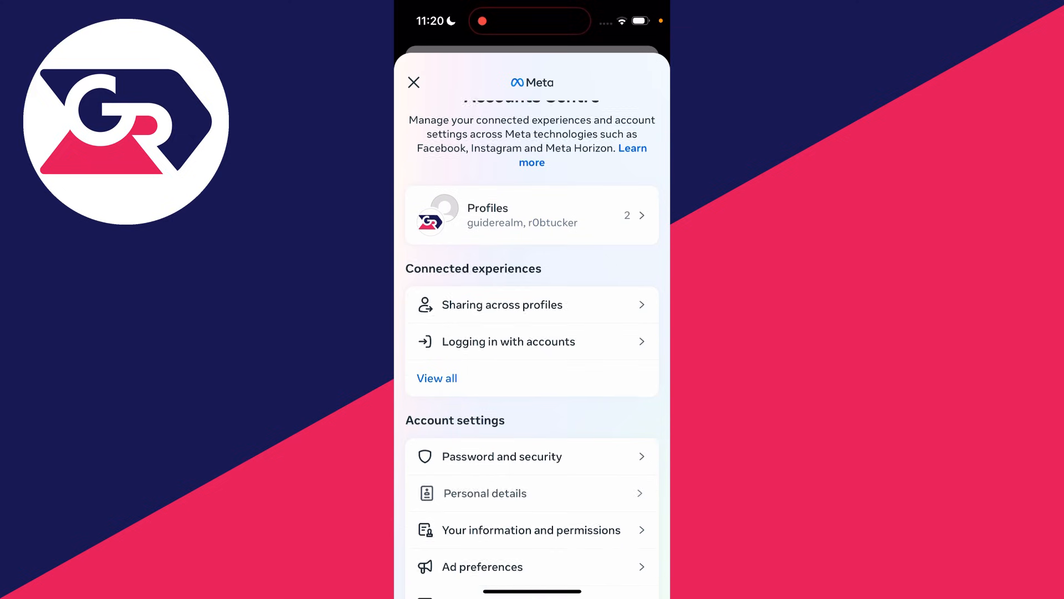
scroll(down, 3)
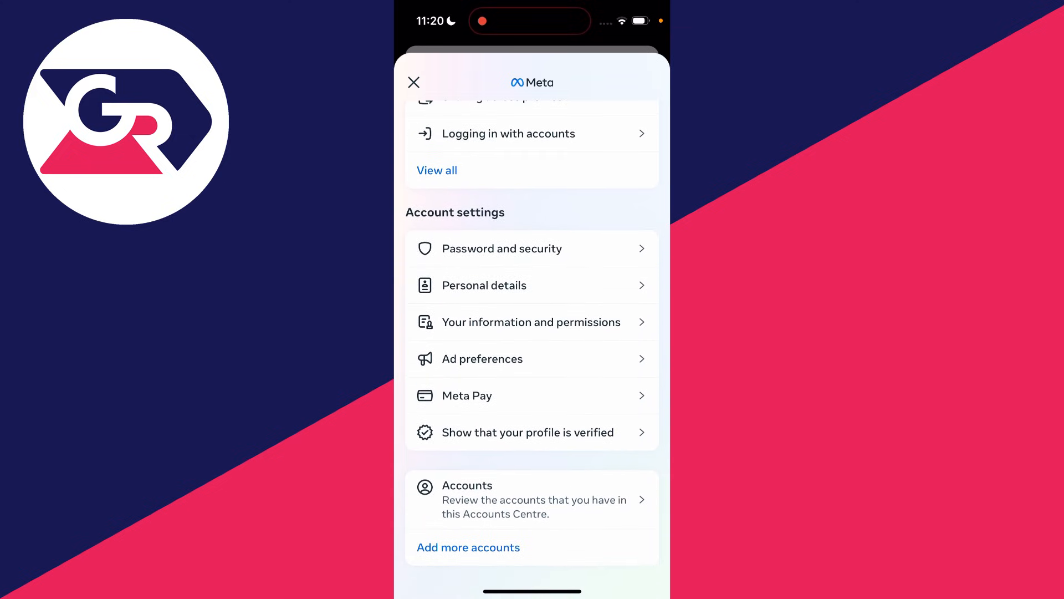
click(531, 499)
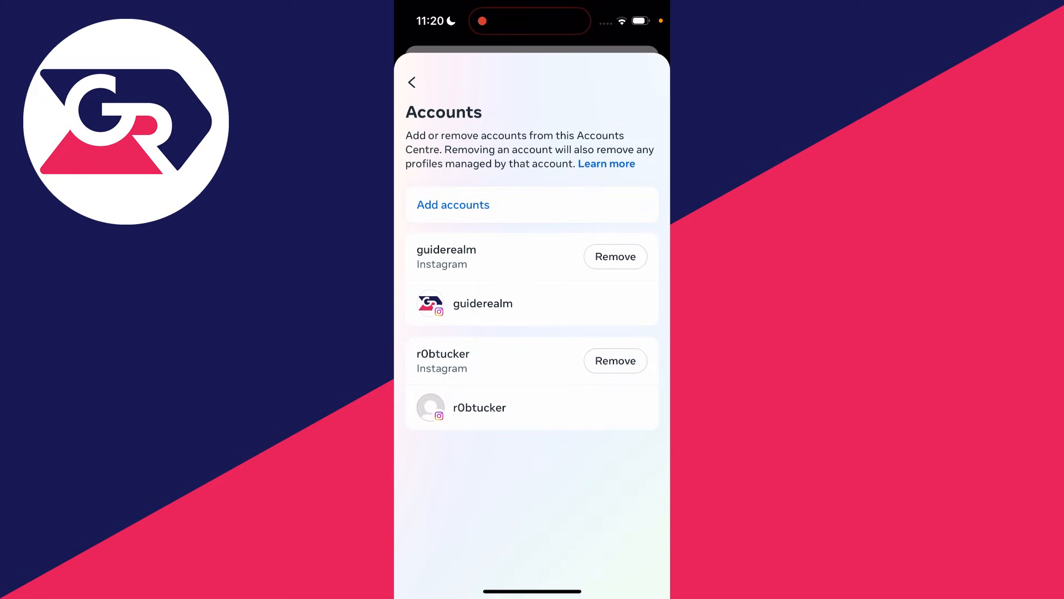
click(412, 82)
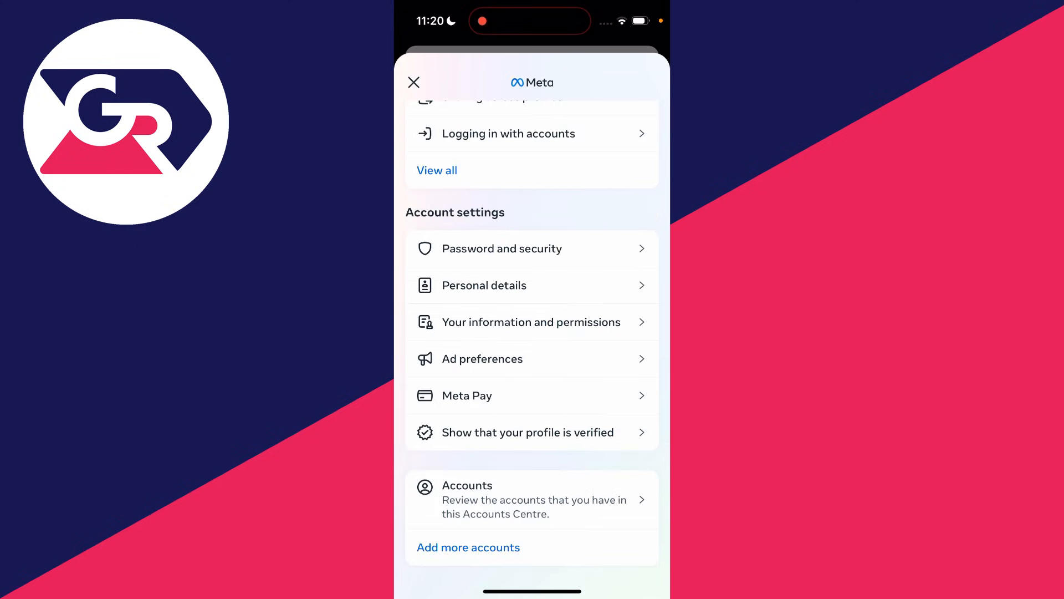
- Go through Personal details and Account ownership and control to the Deactivation or deletion page
scroll(down, 3)
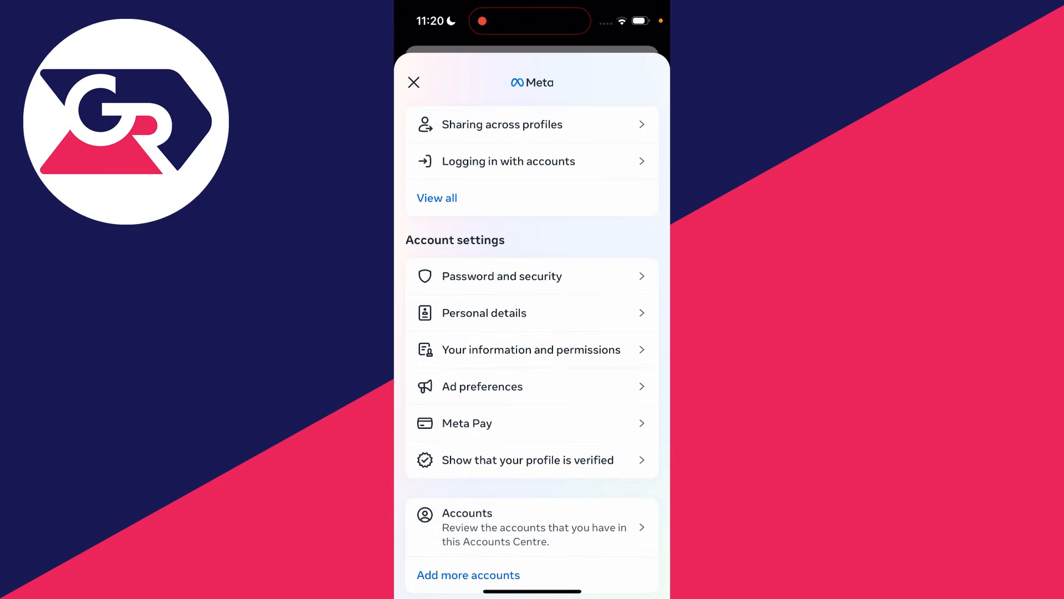
click(485, 312)
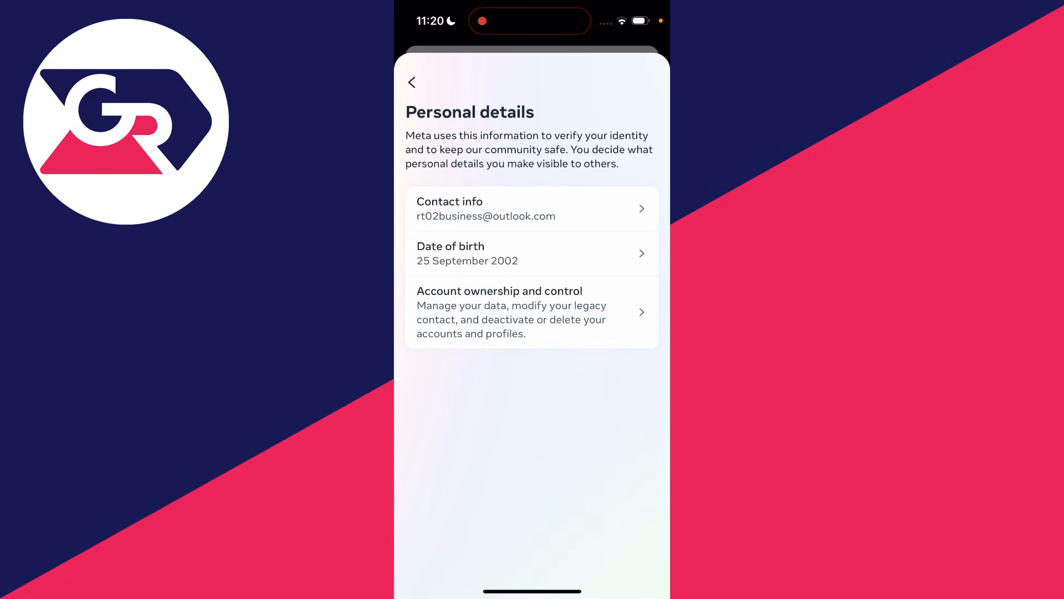
click(531, 312)
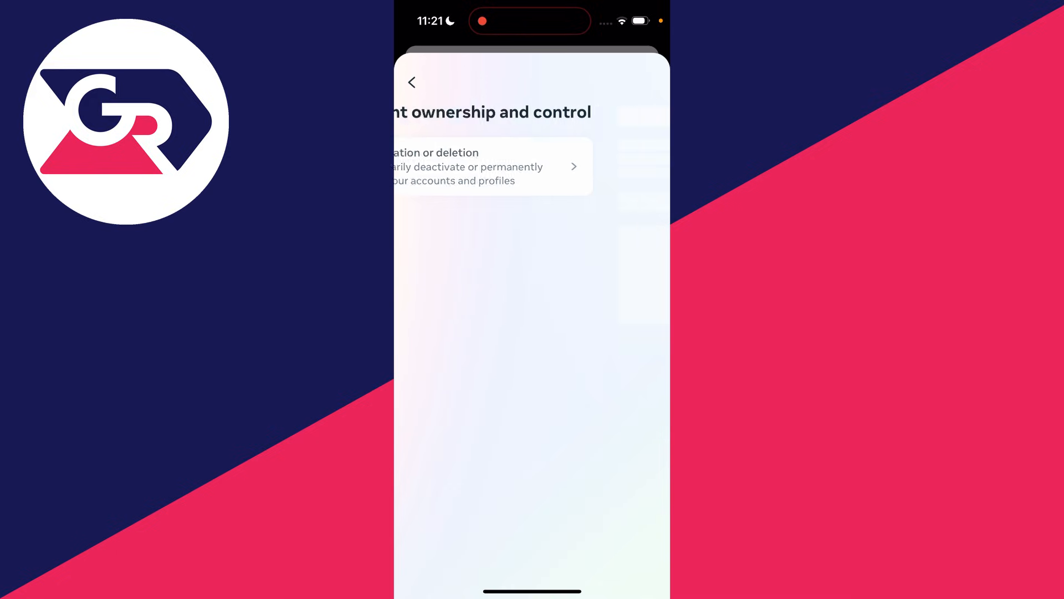
click(488, 165)
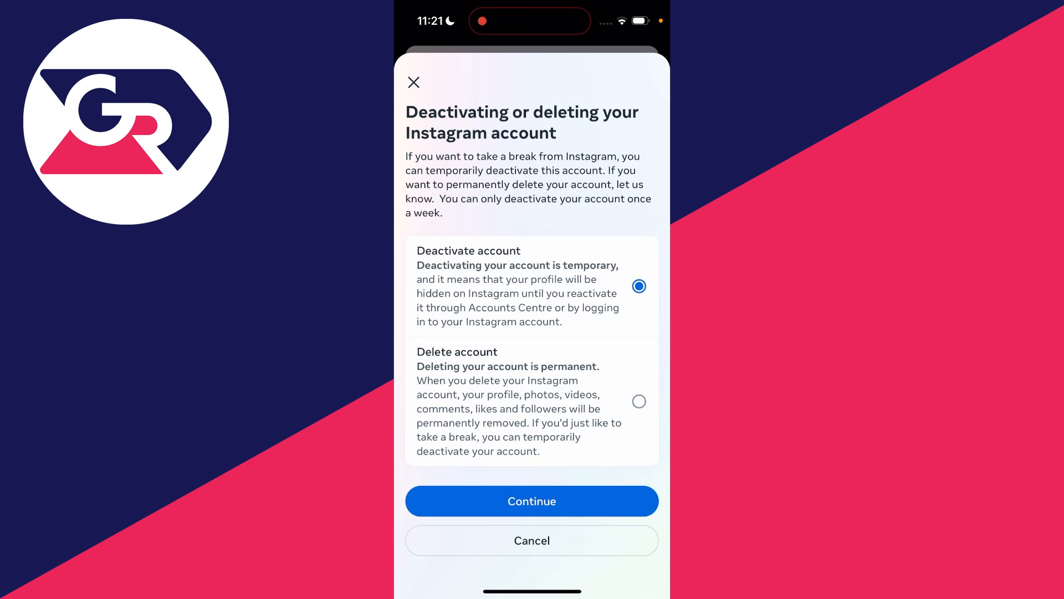
- Choose Delete account instead of deactivation and continue
click(638, 401)
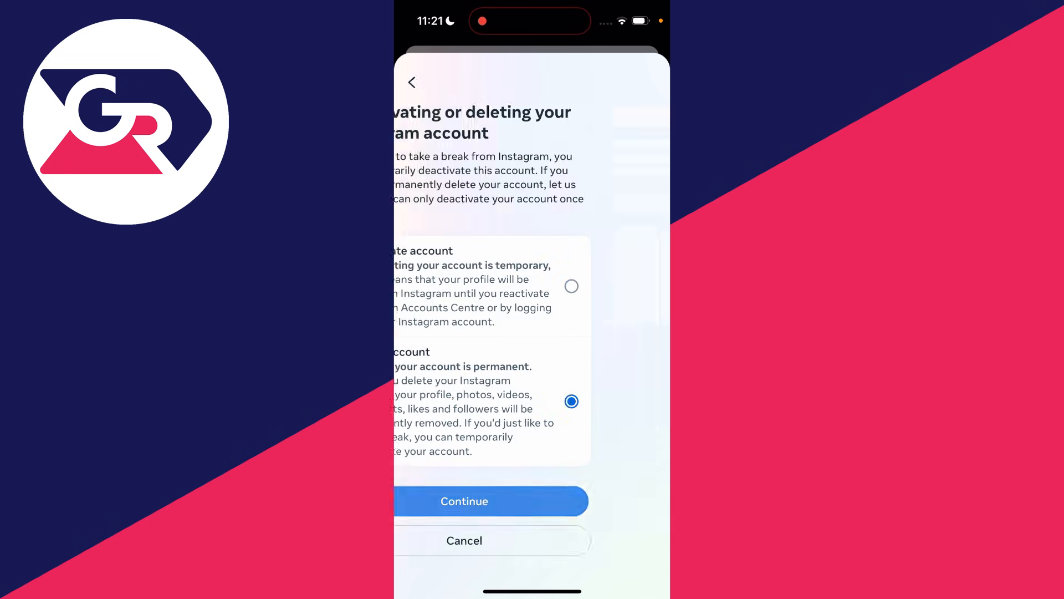
click(464, 501)
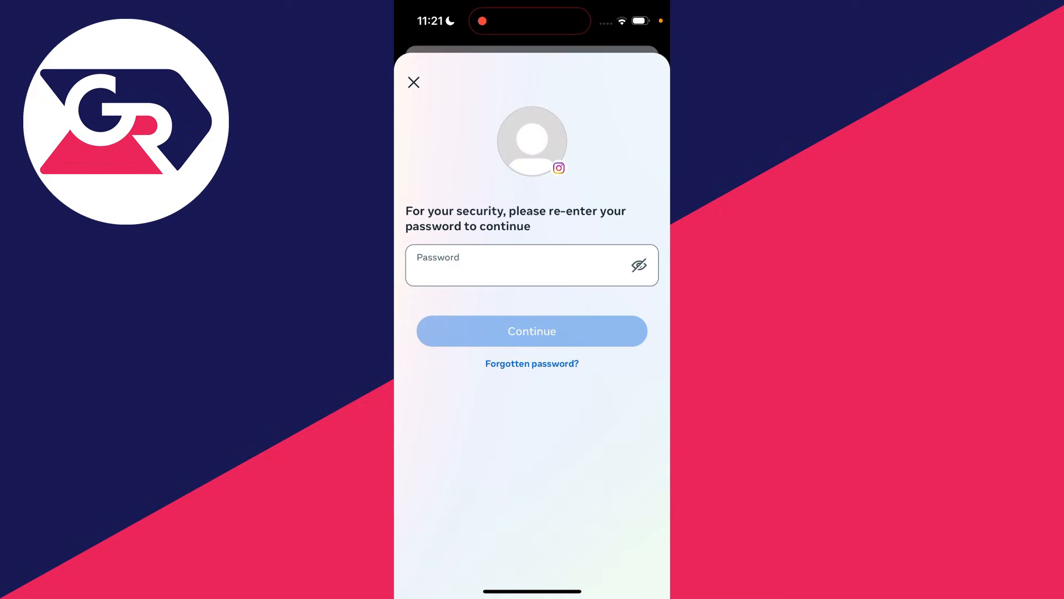
click(532, 330)
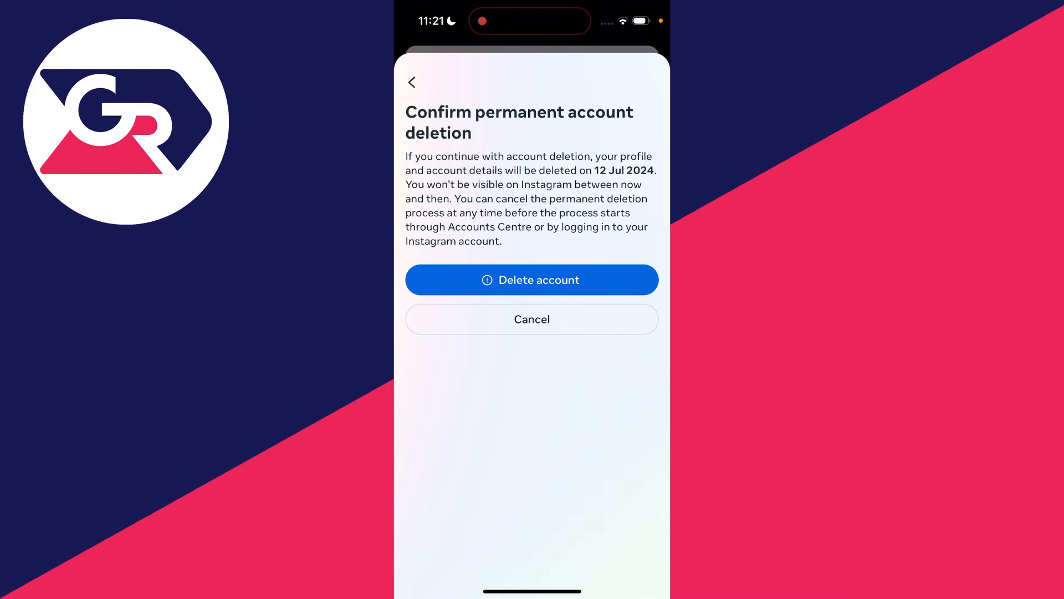
click(532, 279)
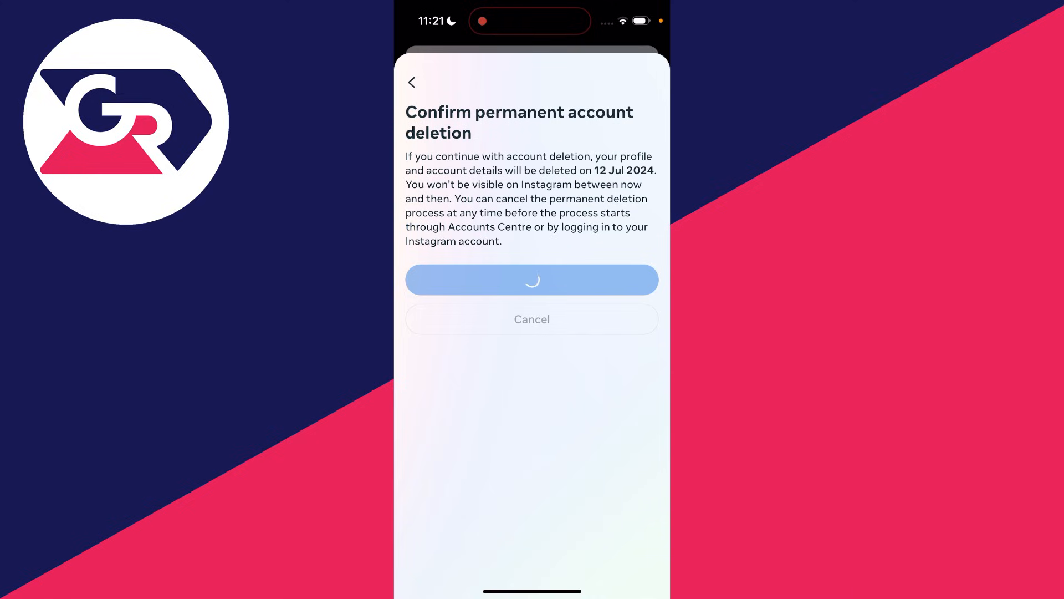
click(532, 279)
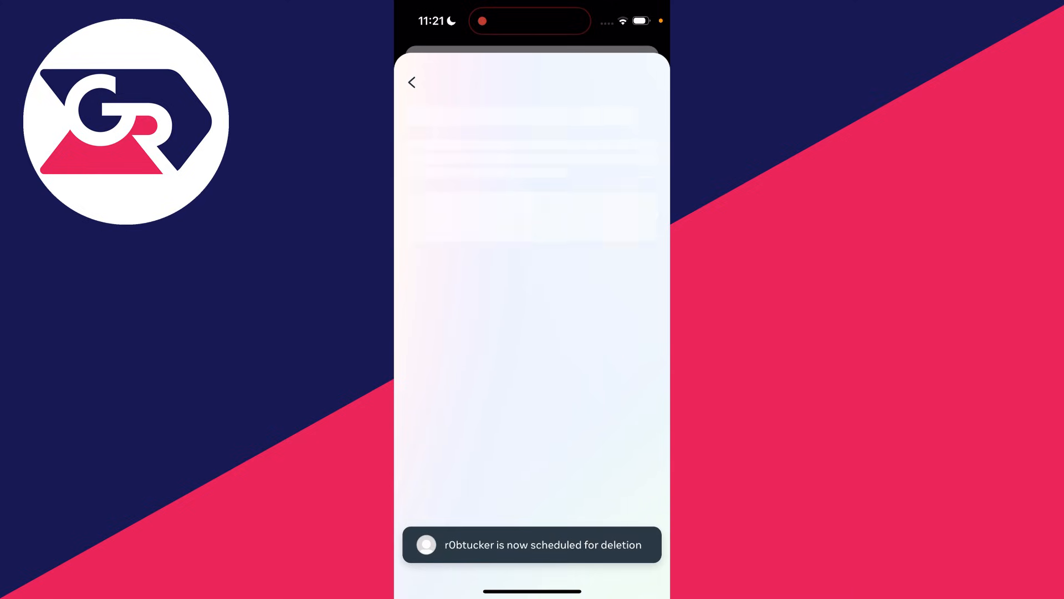